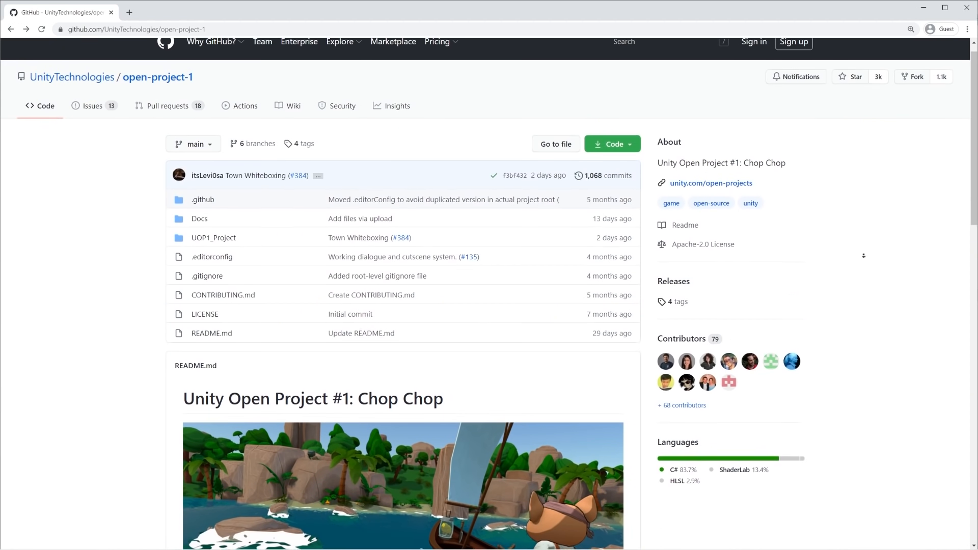
# Scroll the open-project-1 repository page down to the Chop Chop README.
pyautogui.scroll(-3)
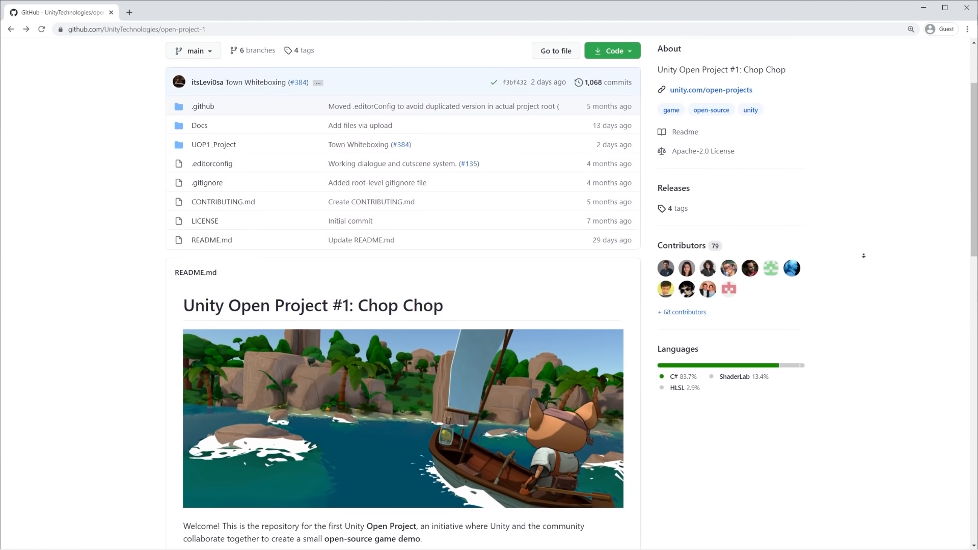
pyautogui.scroll(-3)
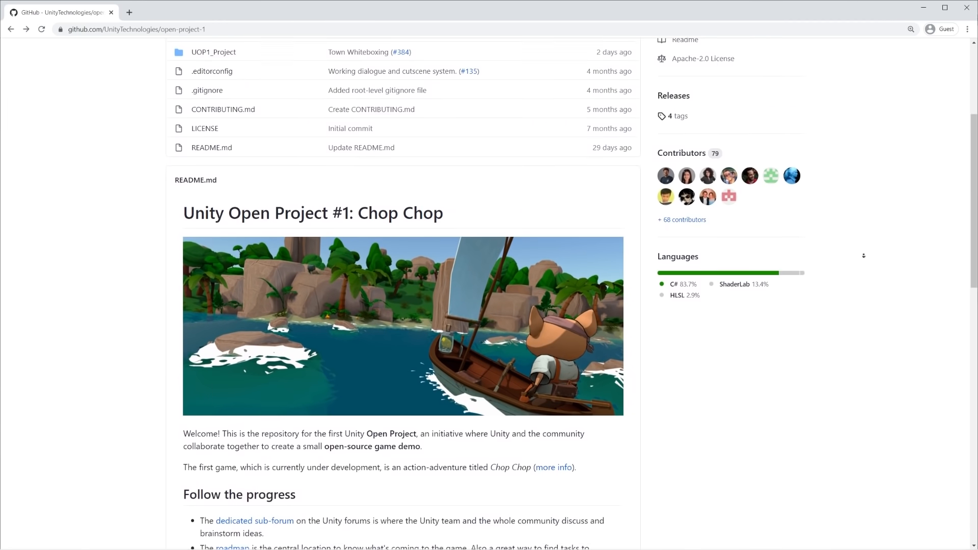
pyautogui.scroll(-3)
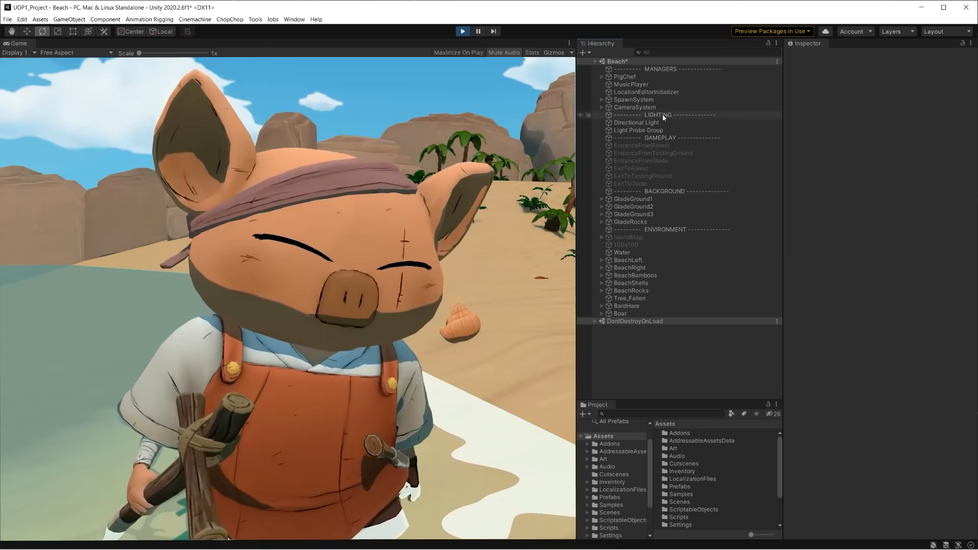
# Bring up the ChopChop build folder containing Chop Chop.exe in File Explorer.
pyautogui.click(634, 99)
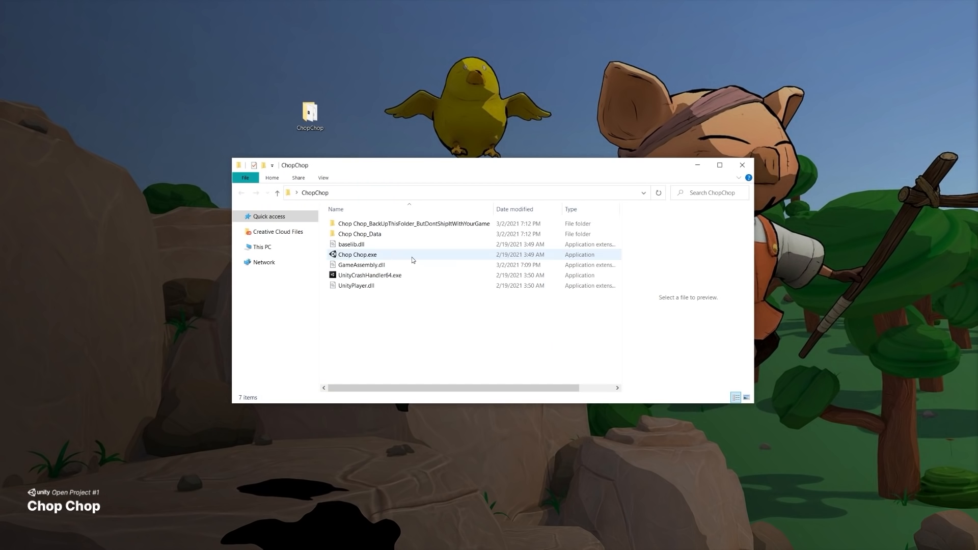
# Launch the built Chop Chop game, then show Addressables 1.16.16 in the Package Manager.
pyautogui.doubleClick(357, 255)
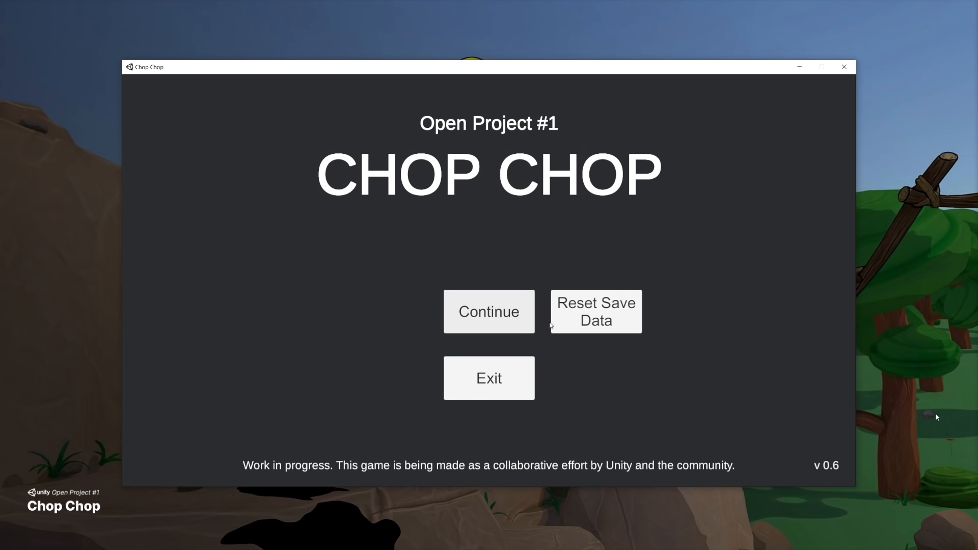
pyautogui.click(488, 312)
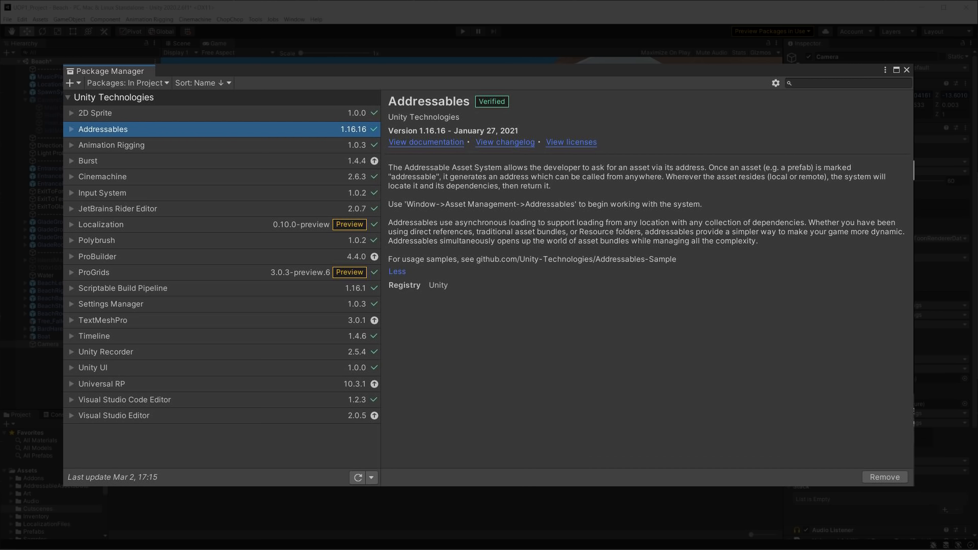
# Close the Package Manager to show the Addressable MainMenu scene asset in the Inspector.
pyautogui.click(905, 70)
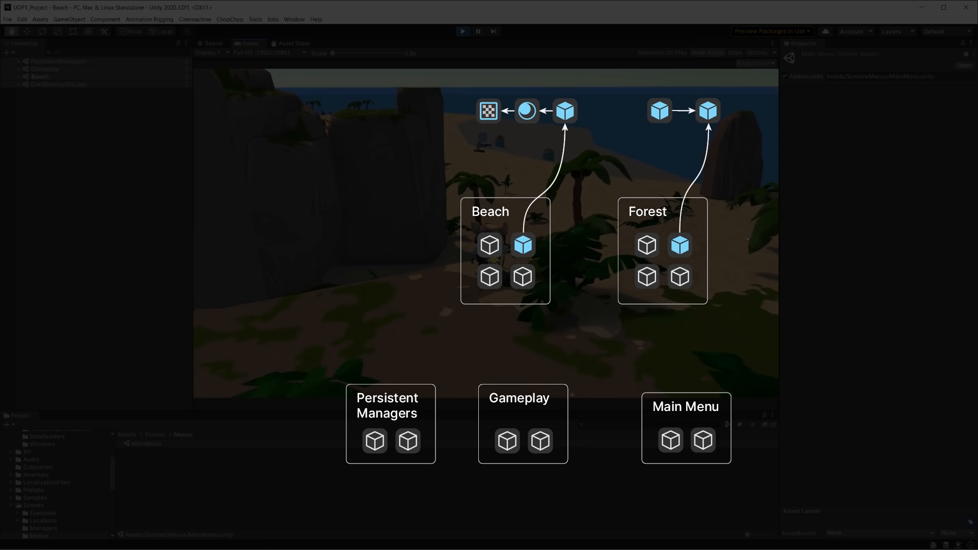
# Show the Addressables Groups window and inspect the MenuScenes group's packing settings.
pyautogui.click(462, 32)
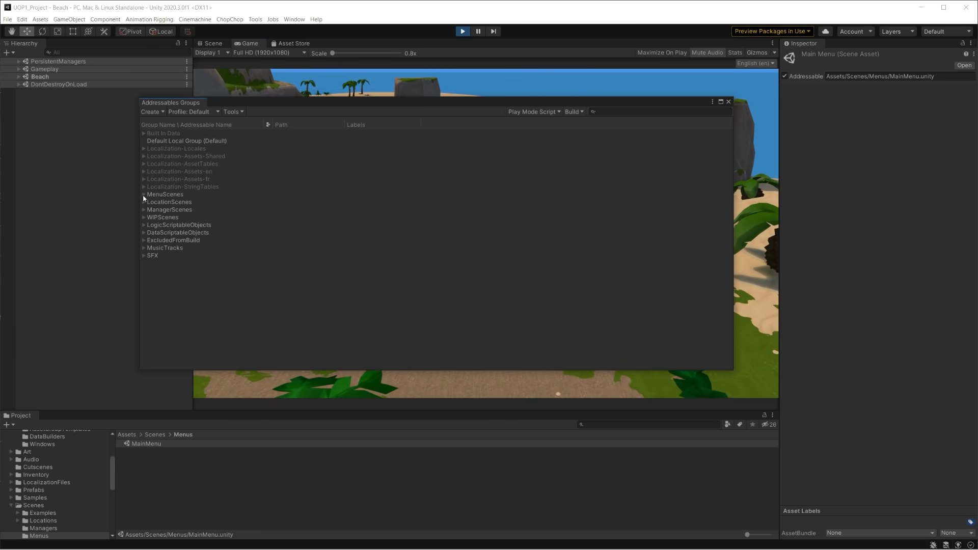
pyautogui.click(165, 194)
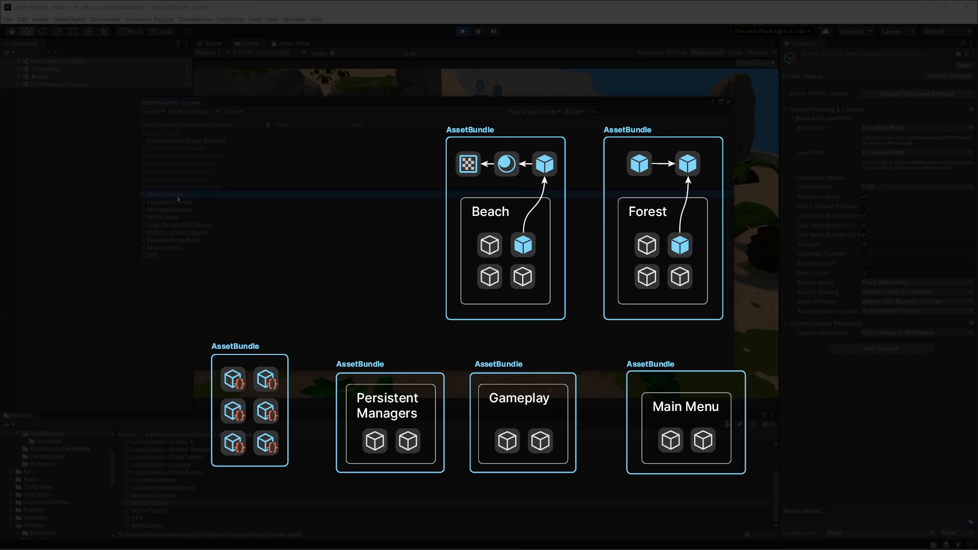
# Show the Beach location asset referencing Beach.unity and Music_Beach in the Inspector.
pyautogui.click(165, 193)
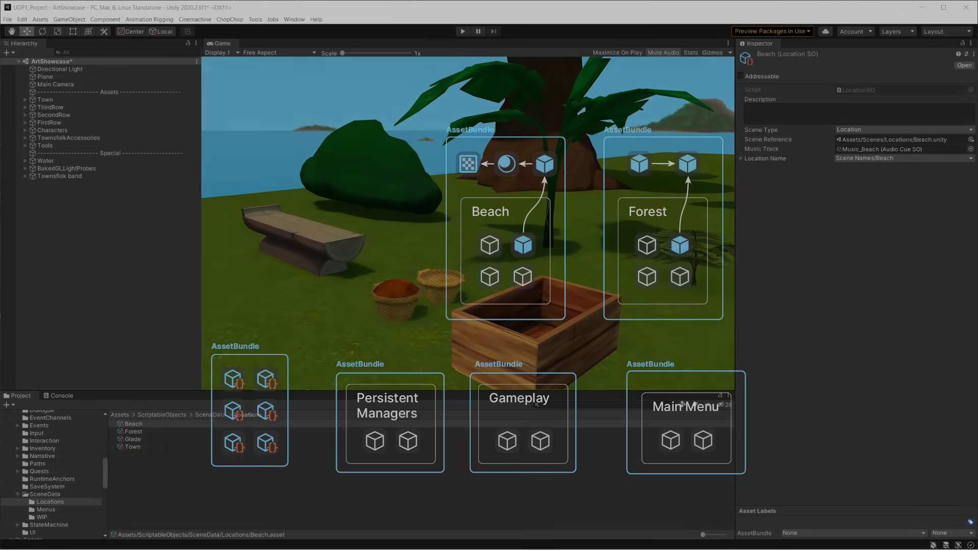
# Switch from Unity back to the open-project-1 GitHub repository tab.
pyautogui.click(389, 423)
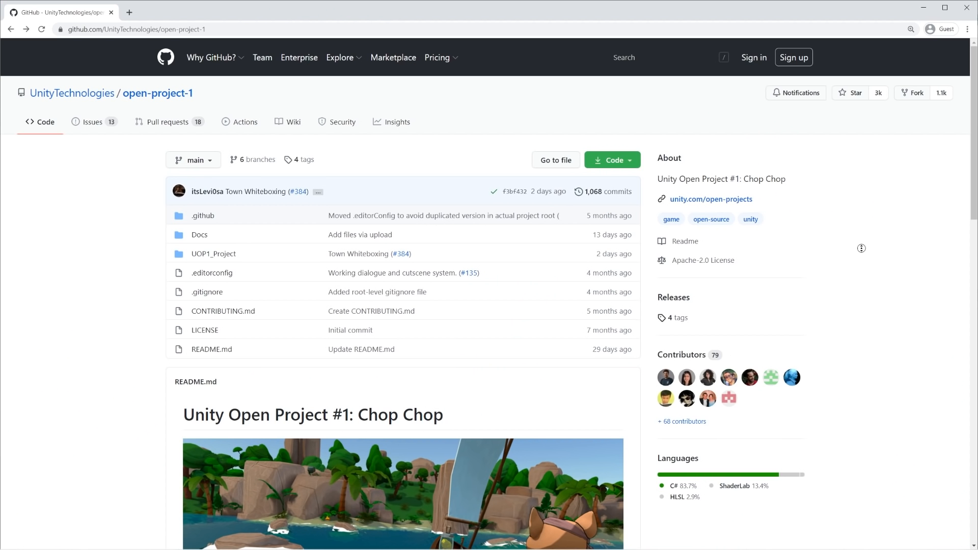
# Scroll the repository page down to the README's Follow the progress links.
pyautogui.scroll(-3)
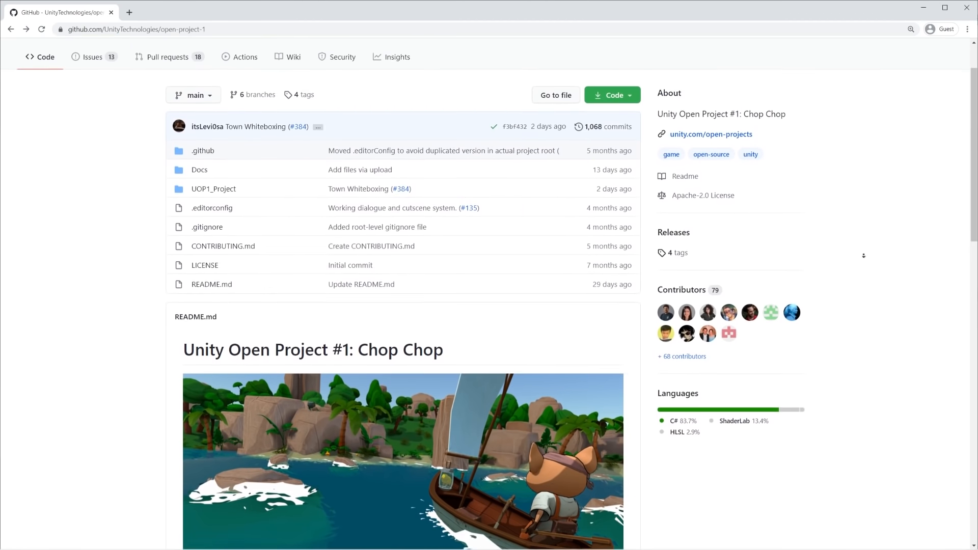
pyautogui.scroll(-3)
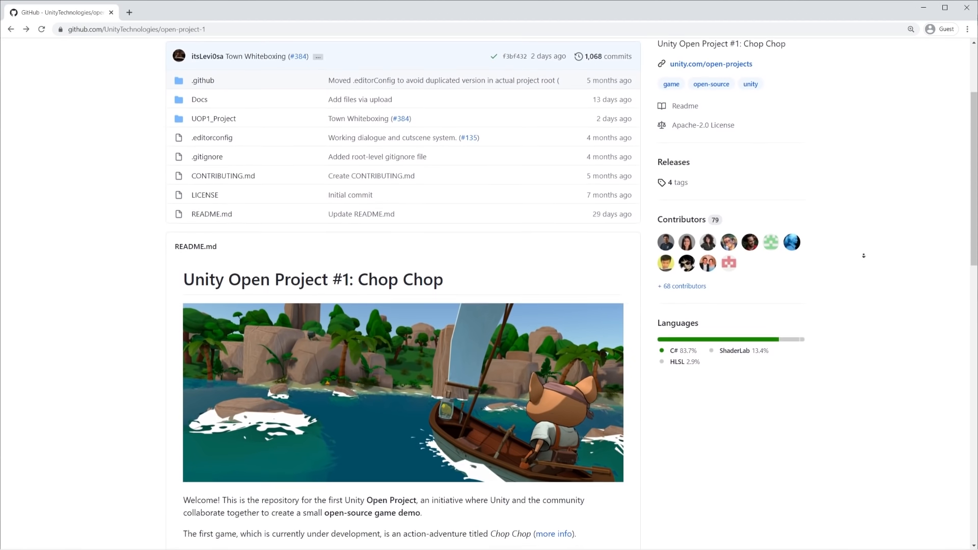
pyautogui.scroll(-3)
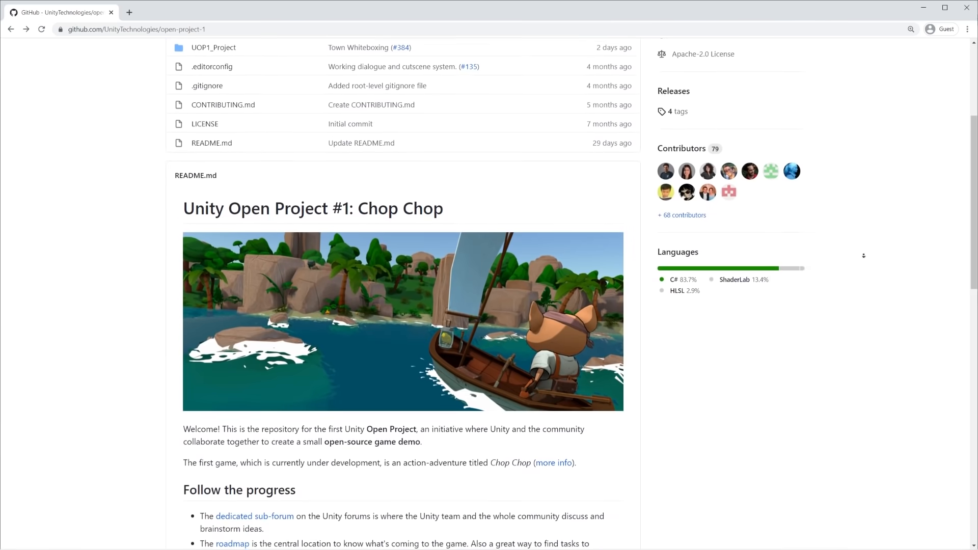
pyautogui.scroll(-3)
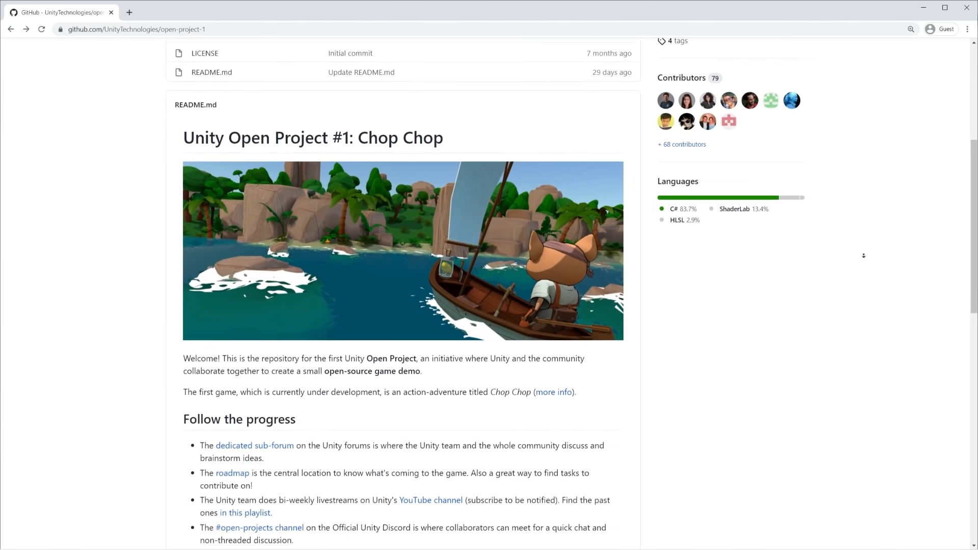